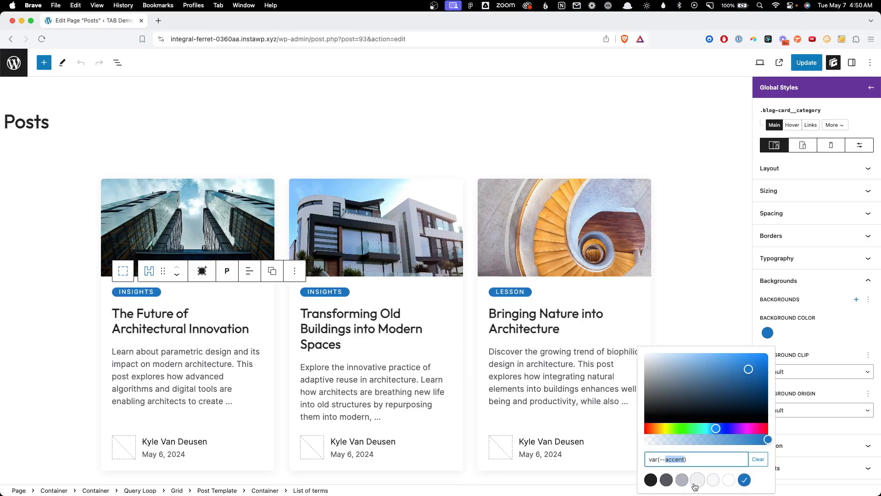
Set the badge background to var(--category-color, lime) so it falls back to green
left_click(697, 479)
type("category-color")
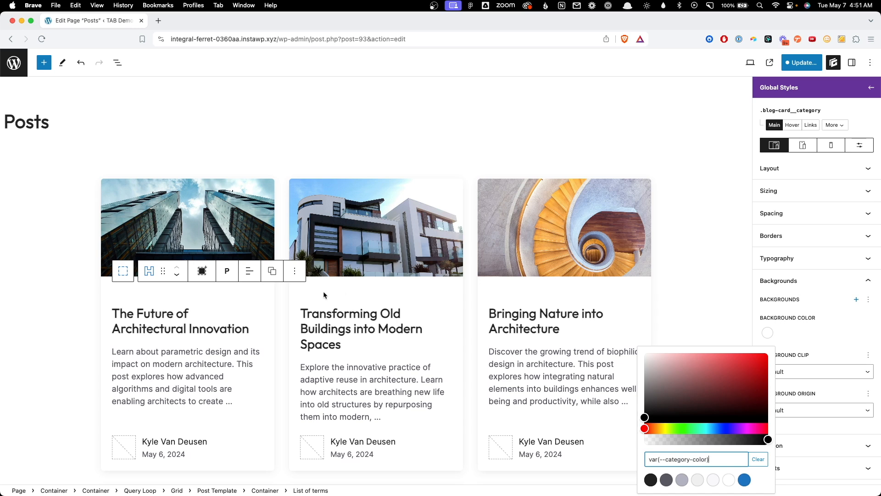
mouse_move(681, 448)
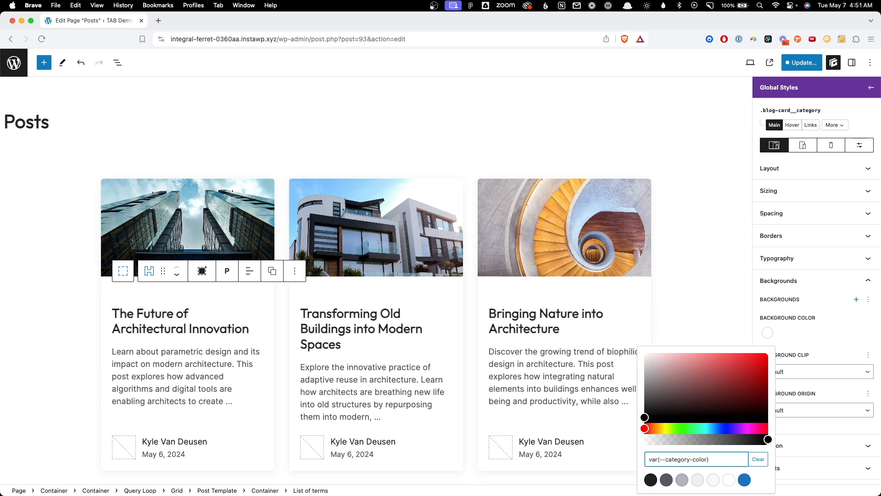
type(",")
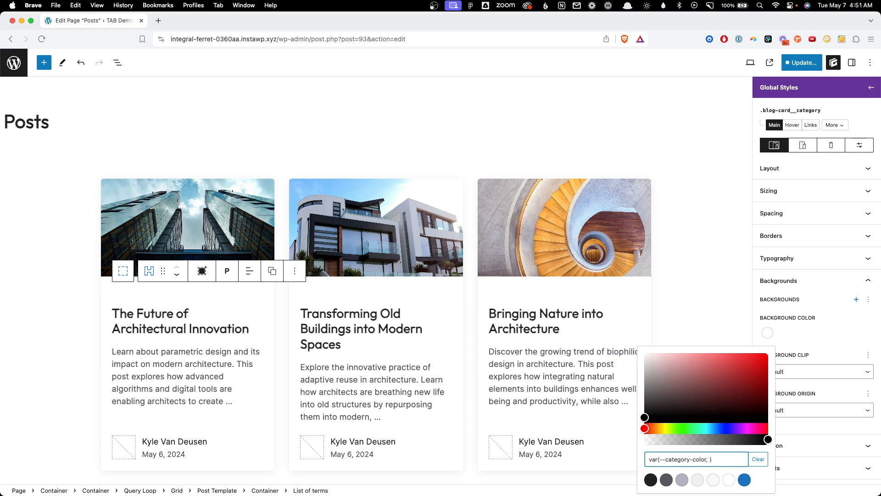
type("lime")
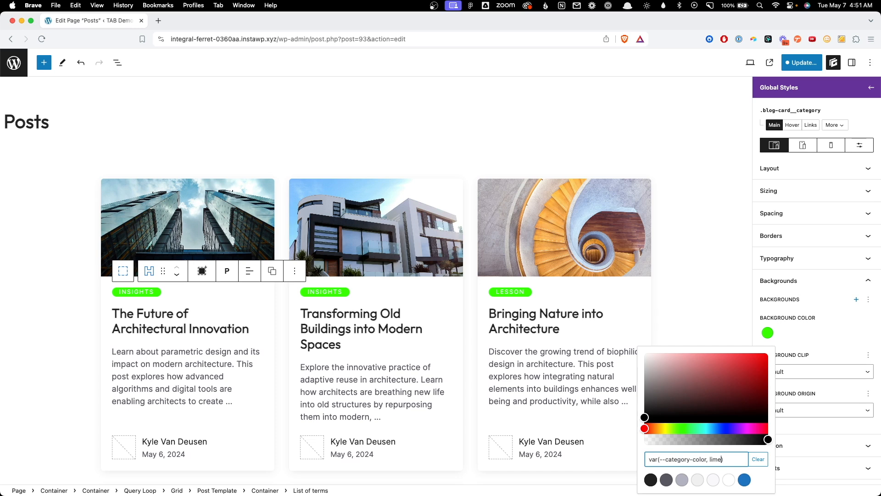
left_click(771, 235)
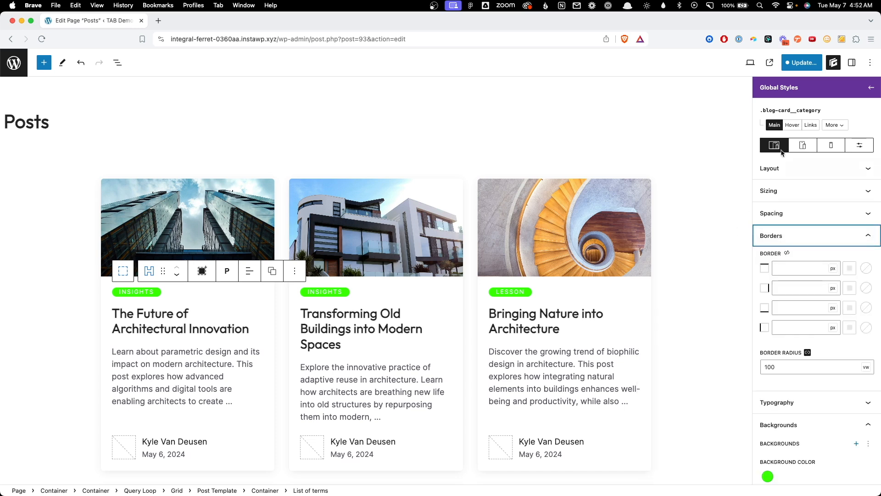
Update and save the .blog-card__category global style, then view the live Posts page
left_click(801, 62)
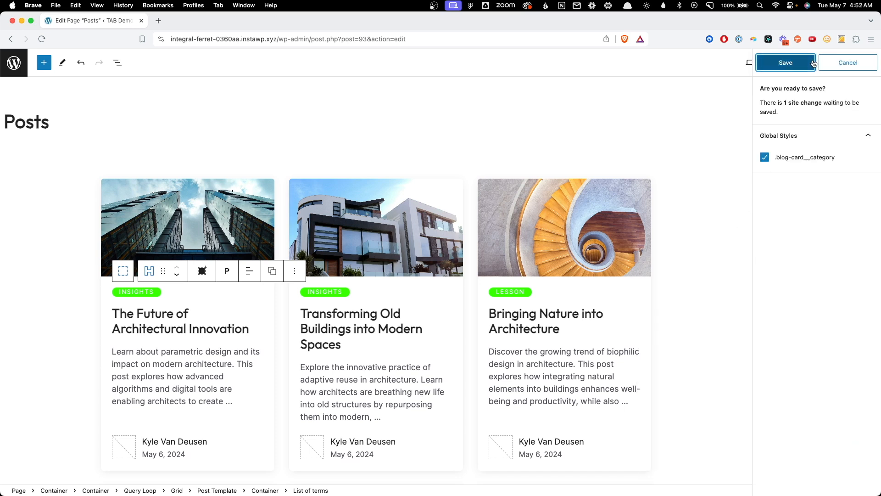
left_click(784, 62)
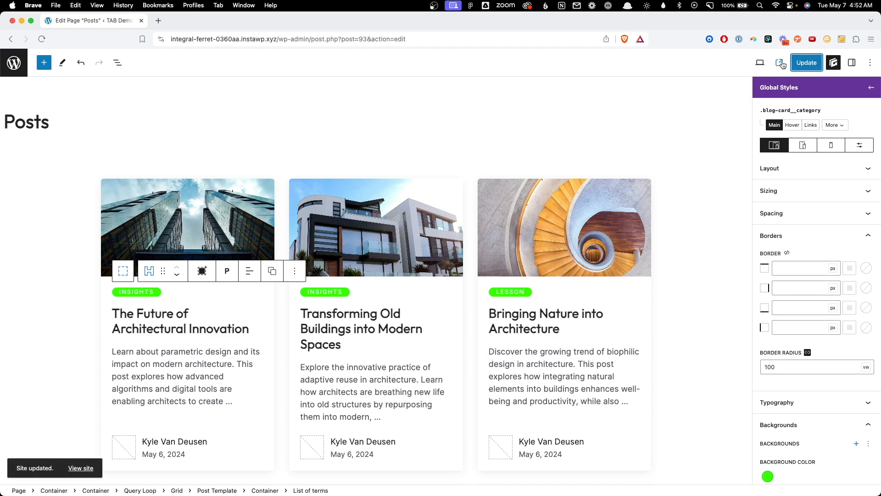
left_click(81, 467)
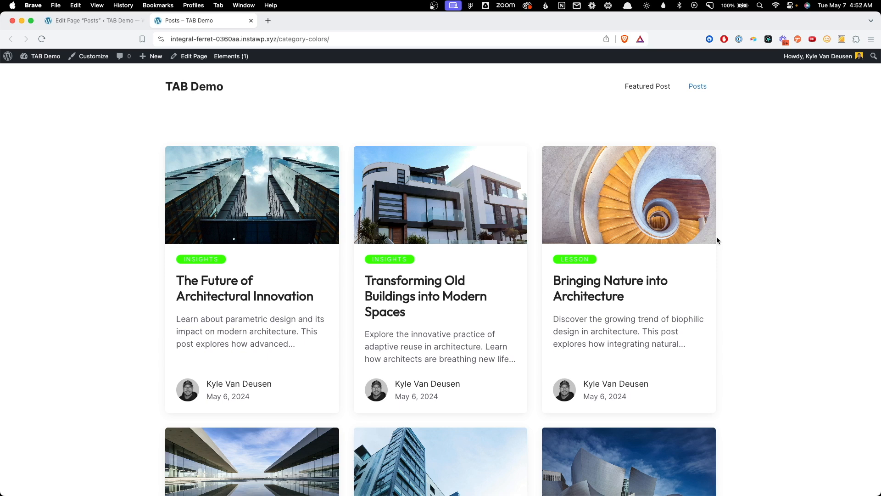
mouse_move(333, 284)
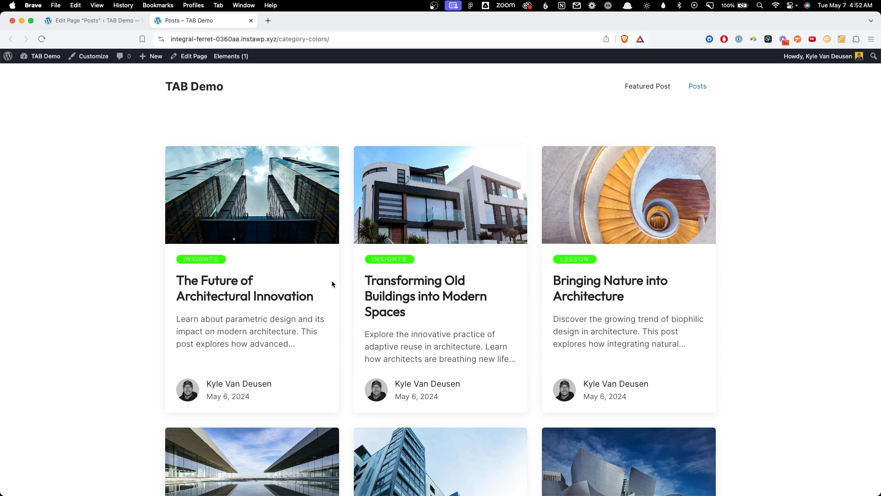
mouse_move(328, 267)
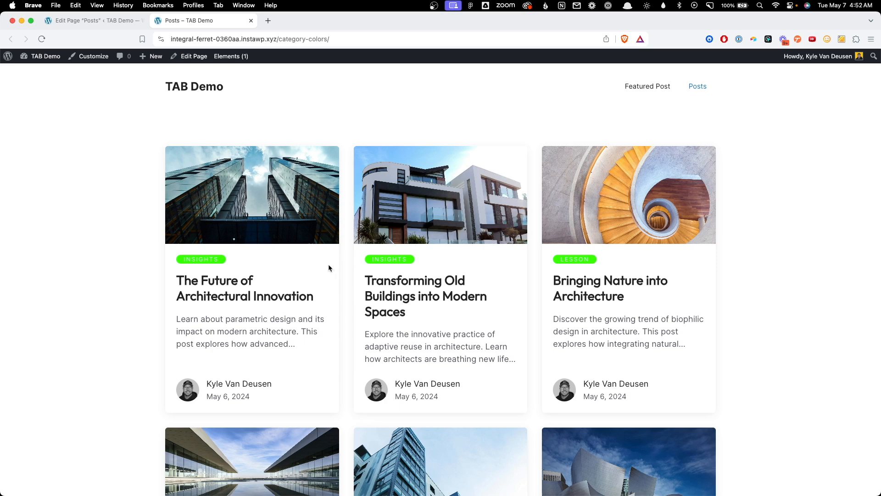
Inspect the first post card and select its gb-grid-column element to read its category class
right_click(328, 268)
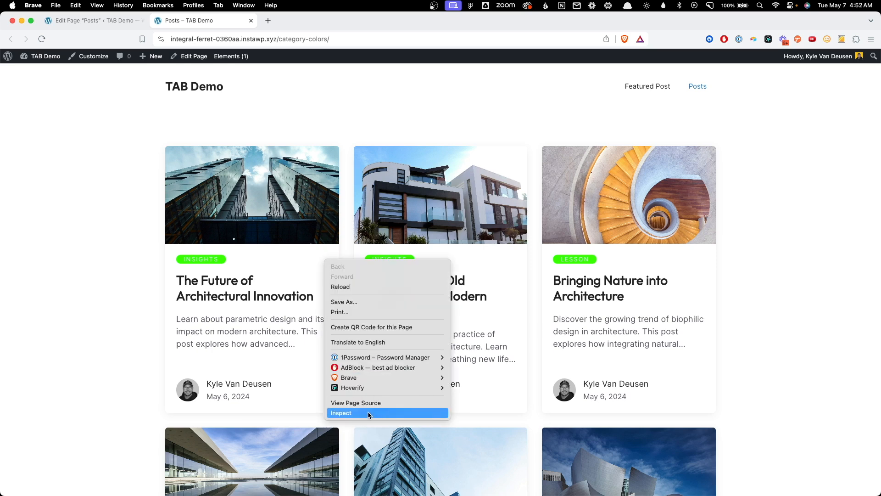
left_click(342, 412)
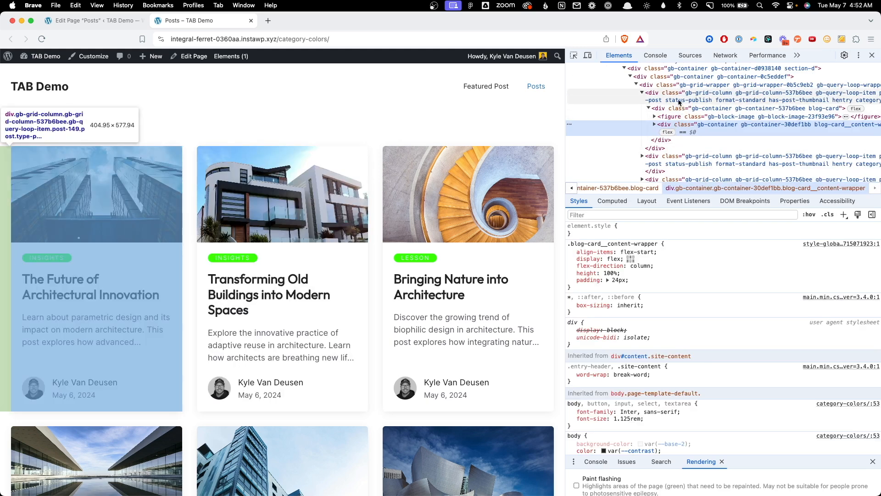
left_click(699, 92)
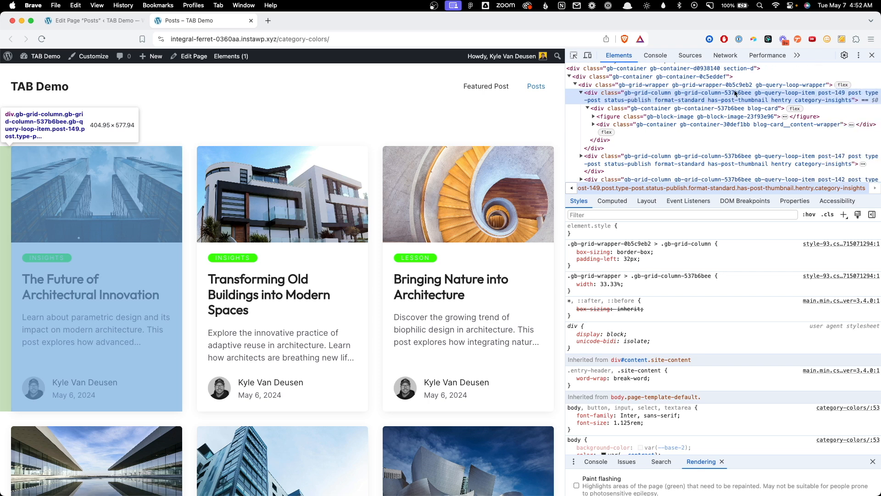
mouse_move(796, 104)
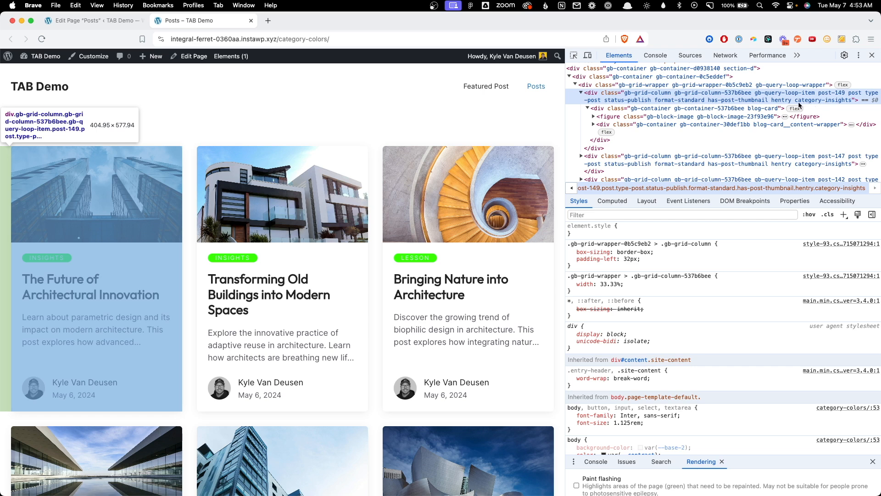
mouse_move(812, 104)
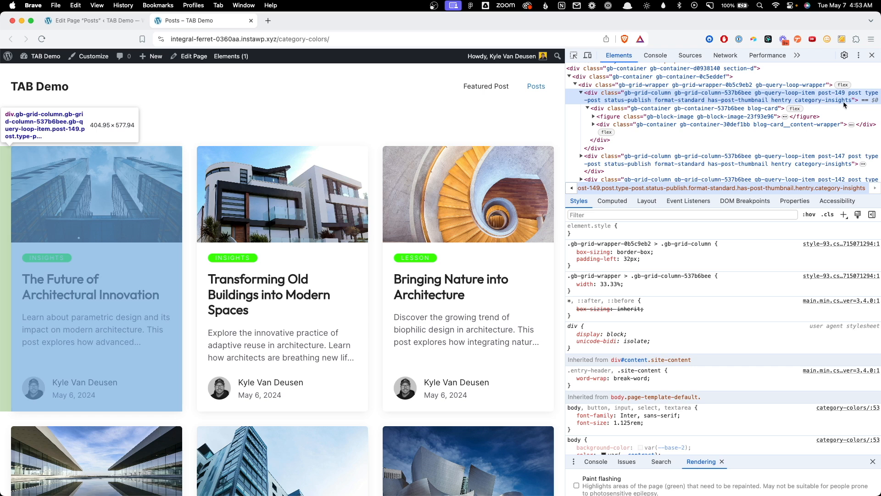
mouse_move(334, 224)
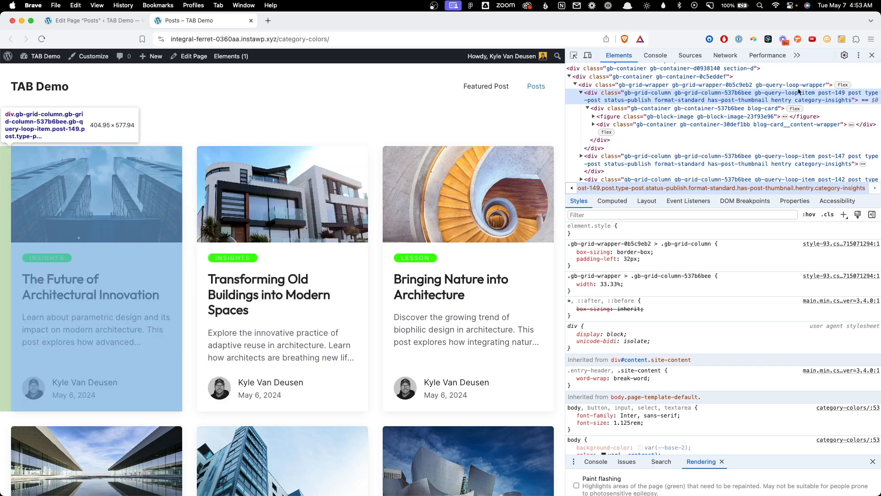
mouse_move(832, 106)
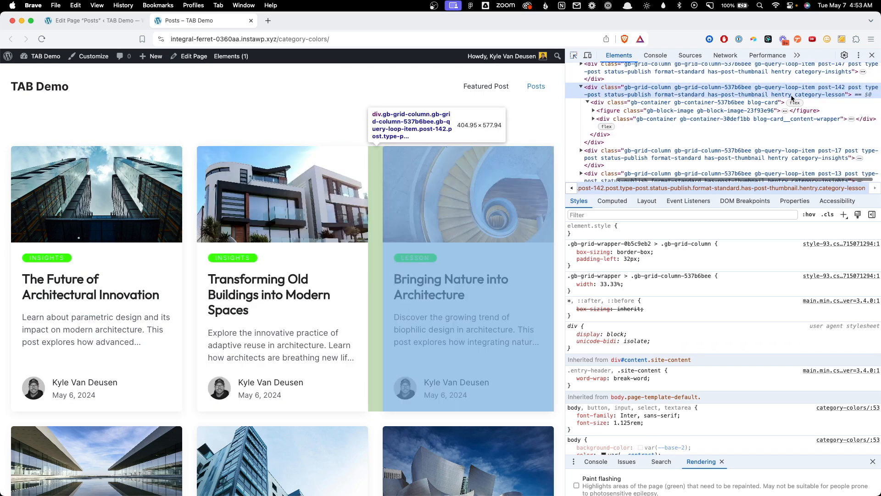
mouse_move(419, 265)
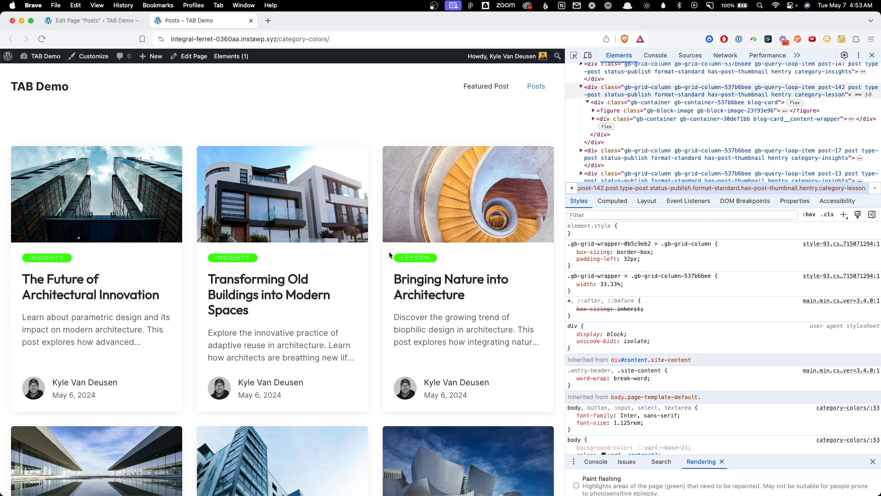
mouse_move(426, 270)
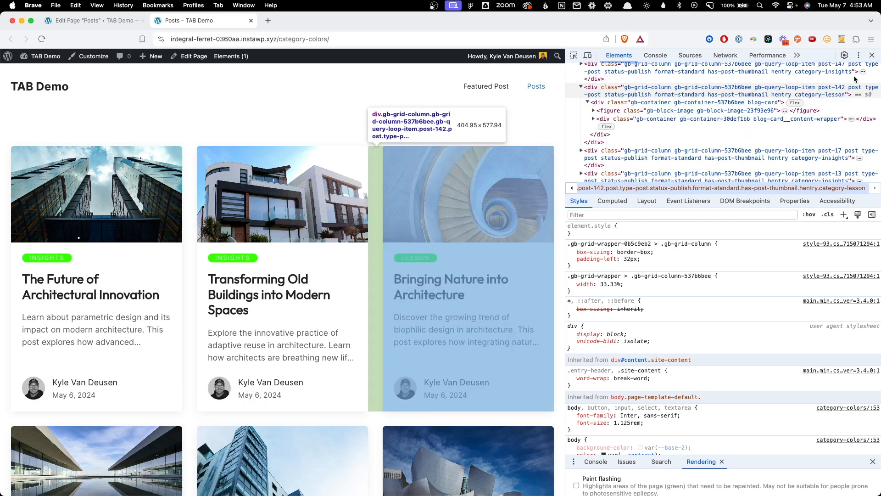
Close DevTools and reach the Customizer's Additional CSS editor for the Posts page
left_click(871, 55)
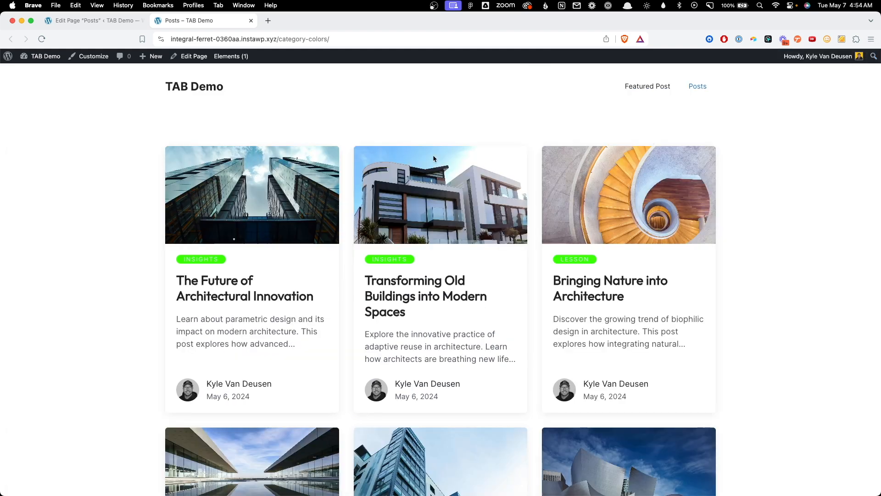
left_click(94, 56)
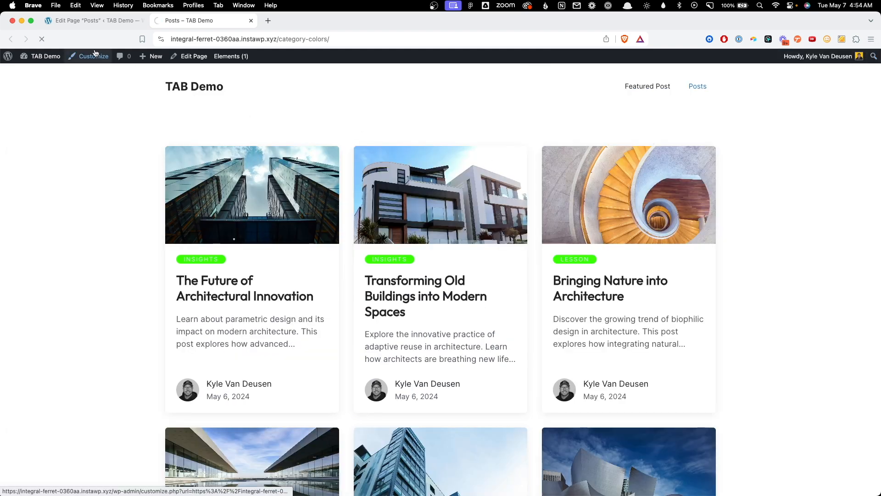
left_click(94, 56)
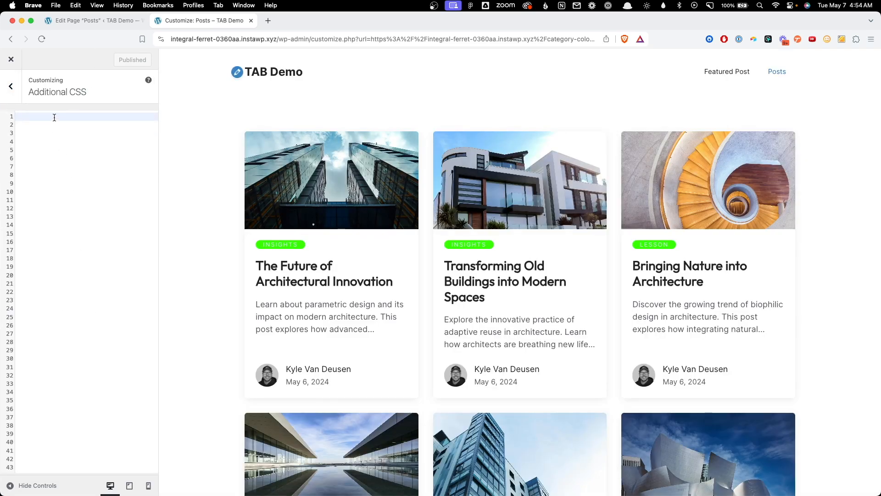
Start a .category-insights rule, trying a 1px solid border to test the selector
type(".categor")
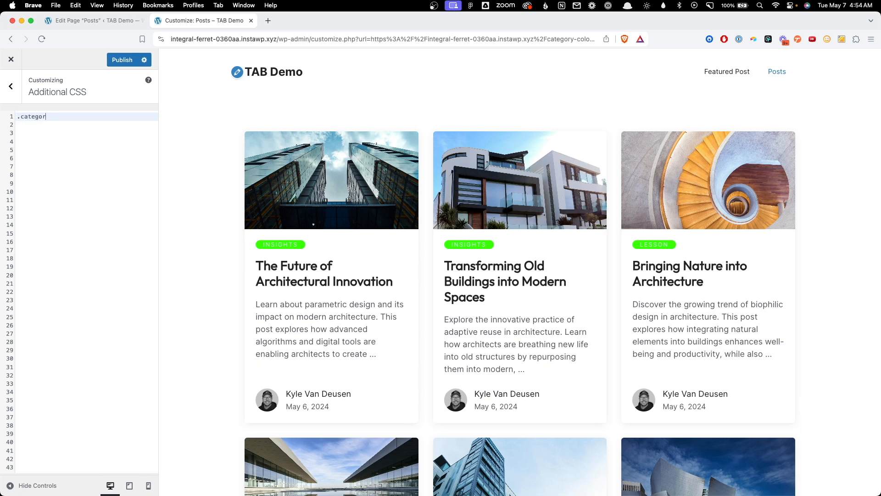
type("y-insights")
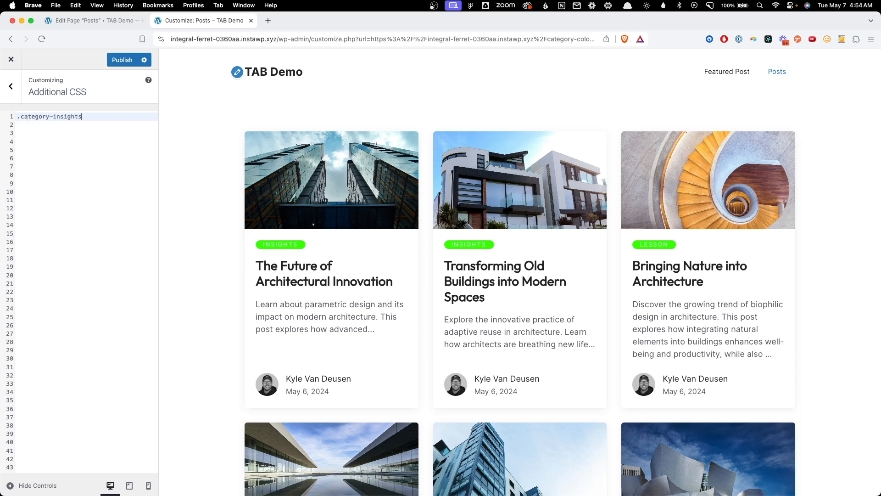
type("{")
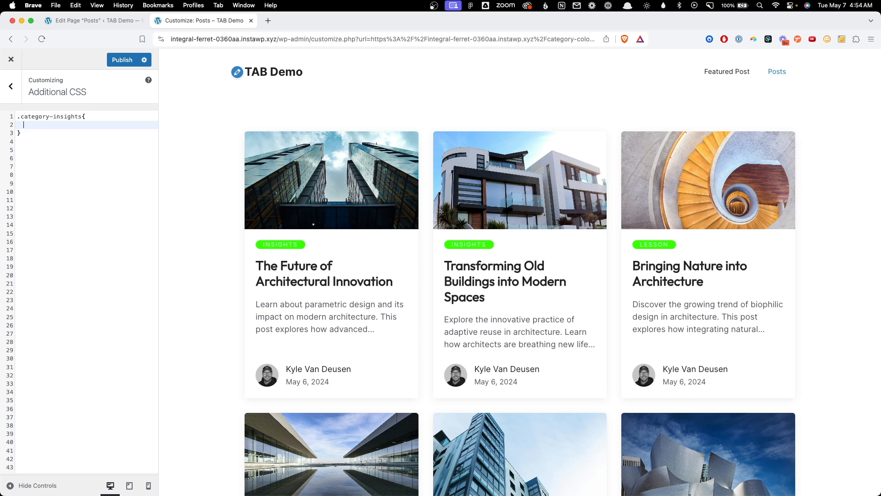
type("border:")
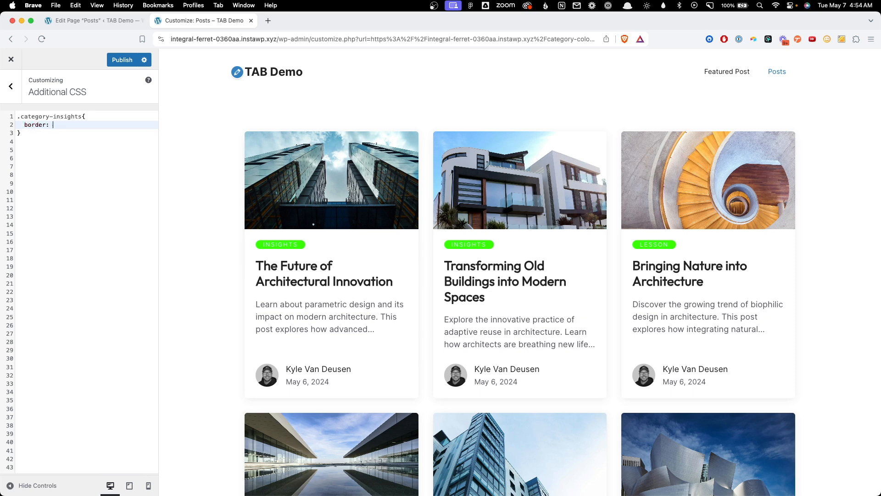
type("1px solid")
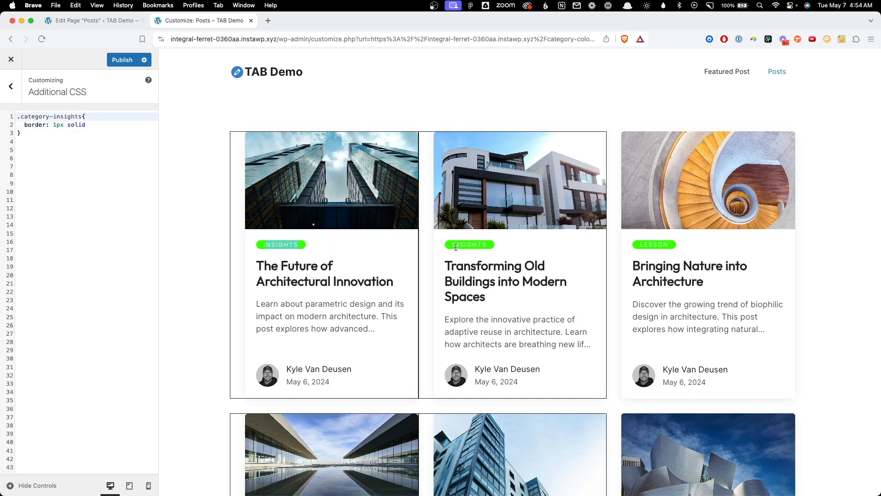
scroll("down", 3)
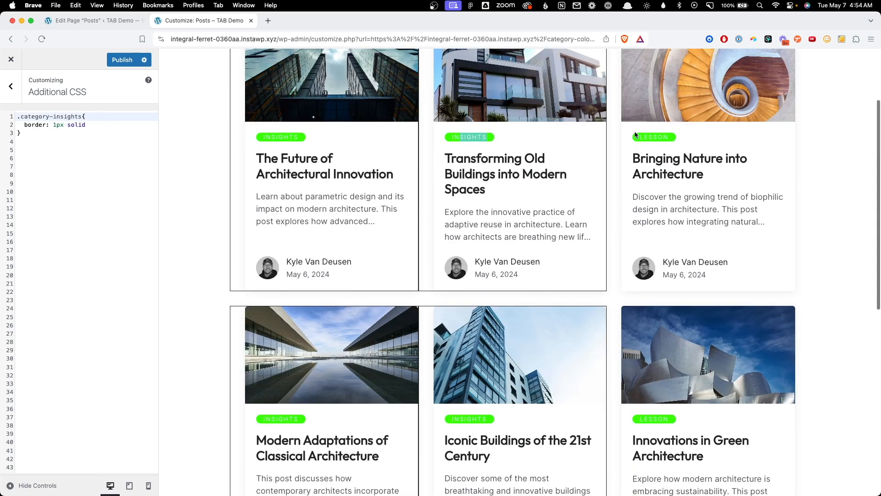
scroll("up", 3)
type("--ca")
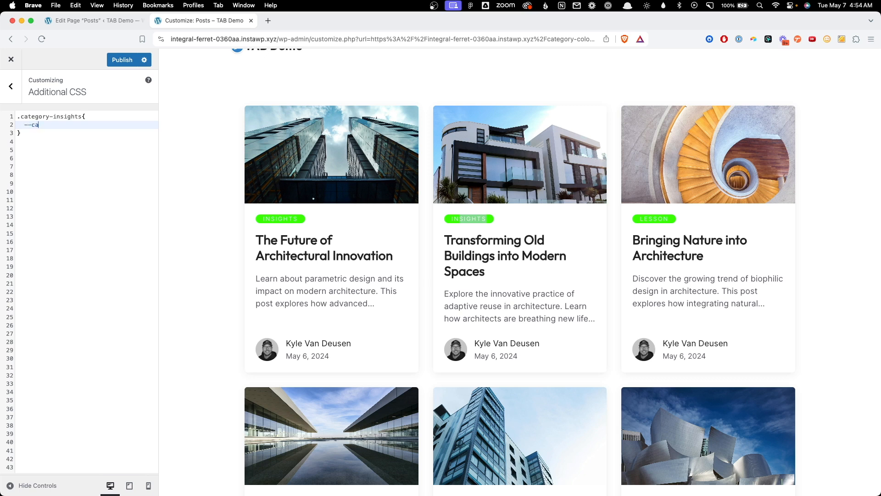
Define --category-color: blue in .category-insights so Insights badges turn blue
type("tegor")
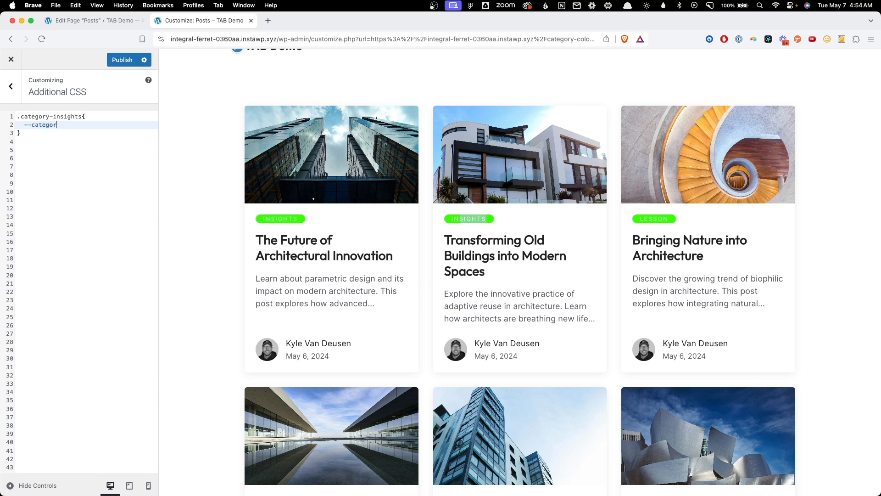
type("-color")
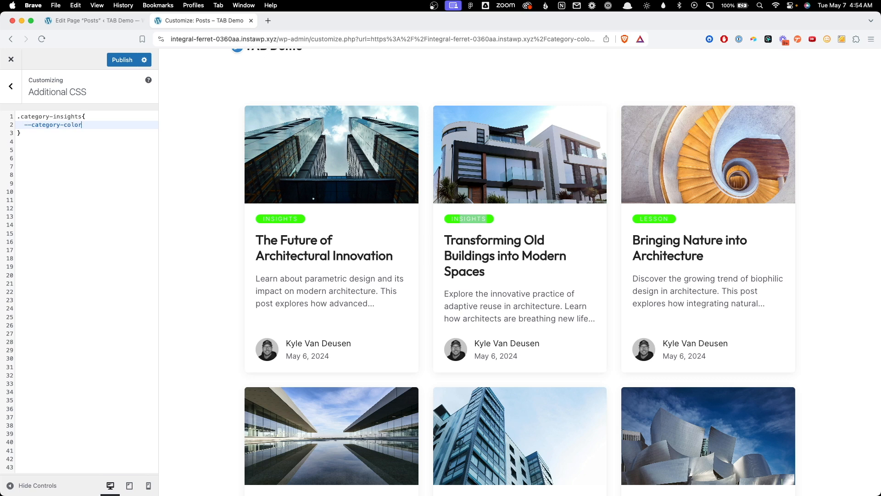
type(":")
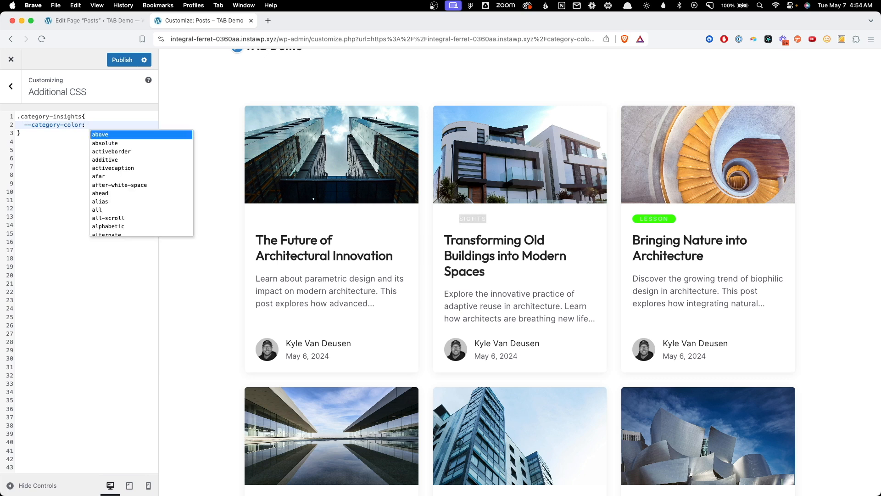
type("blue;")
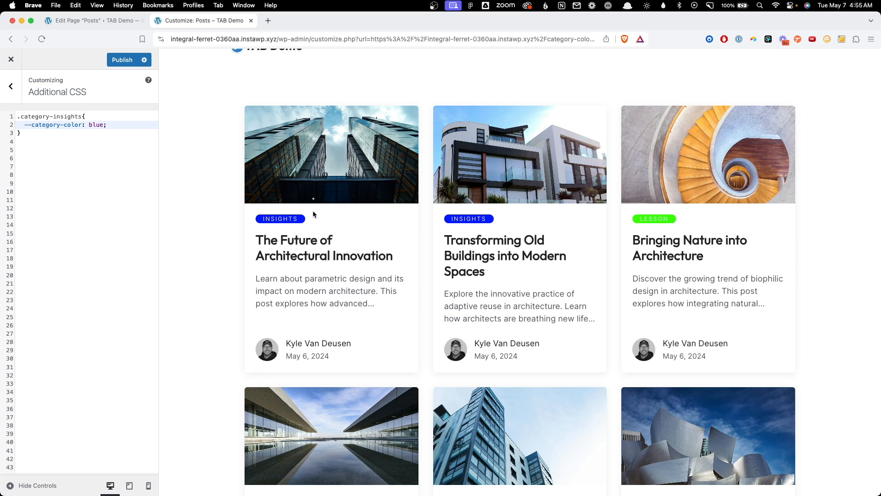
mouse_move(479, 221)
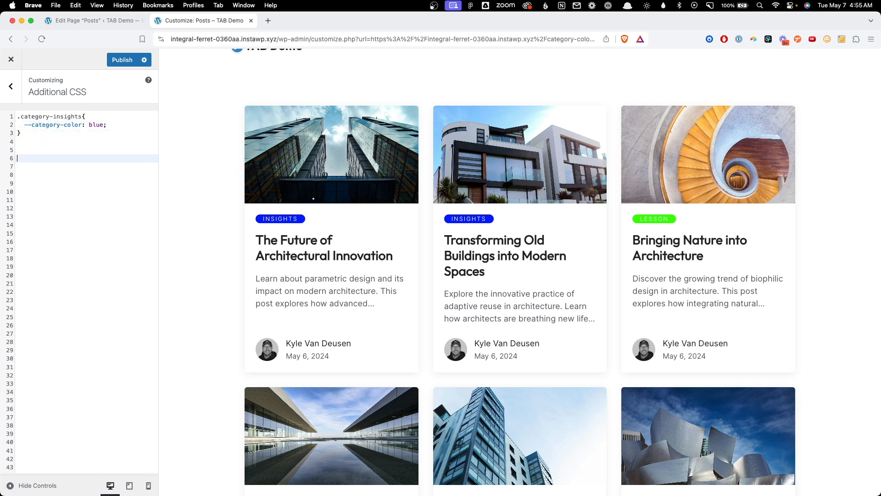
Add .category-lesson{ --category-color: red; } and check the badges in the preview
type(".category-")
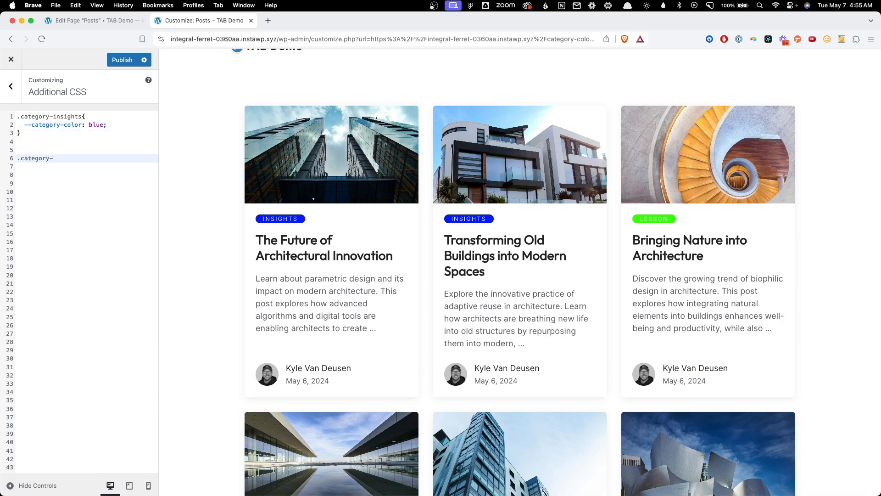
type("lesson{")
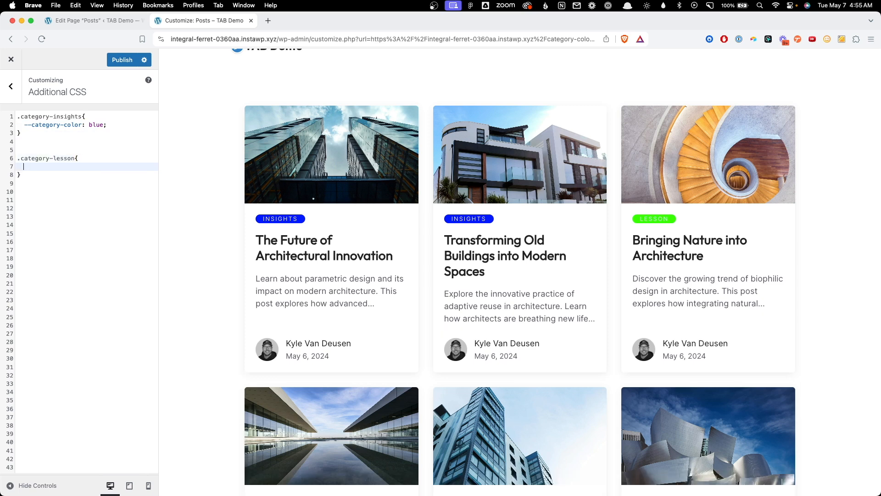
type("--category-color:")
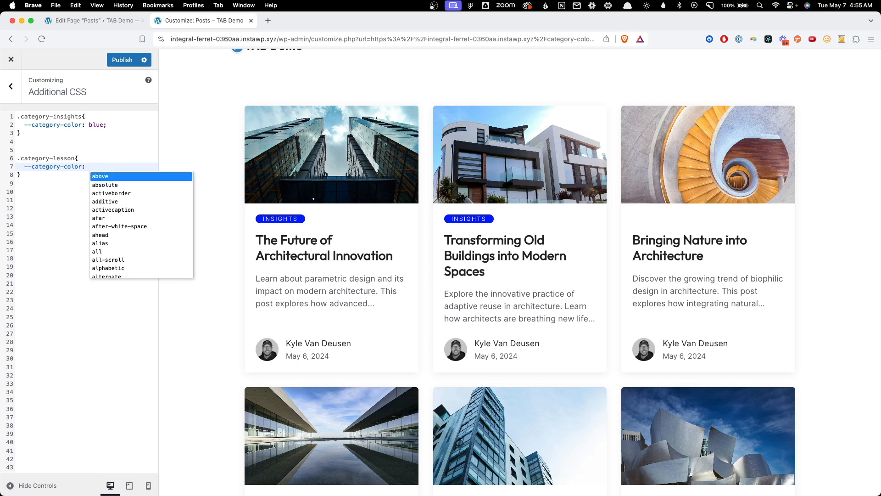
type("red;")
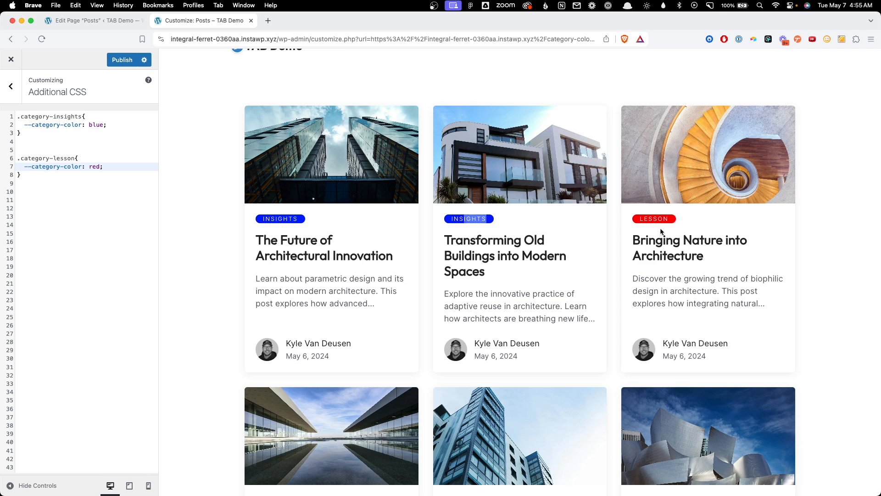
scroll("down", 3)
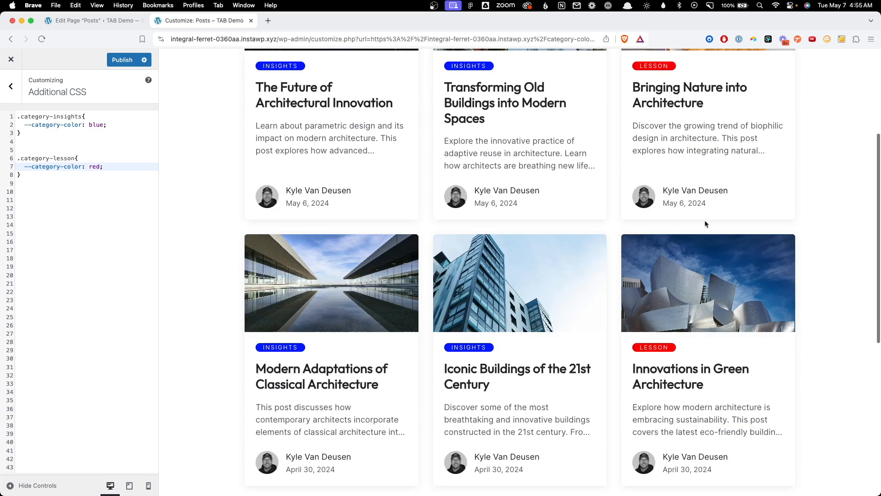
scroll("down", 3)
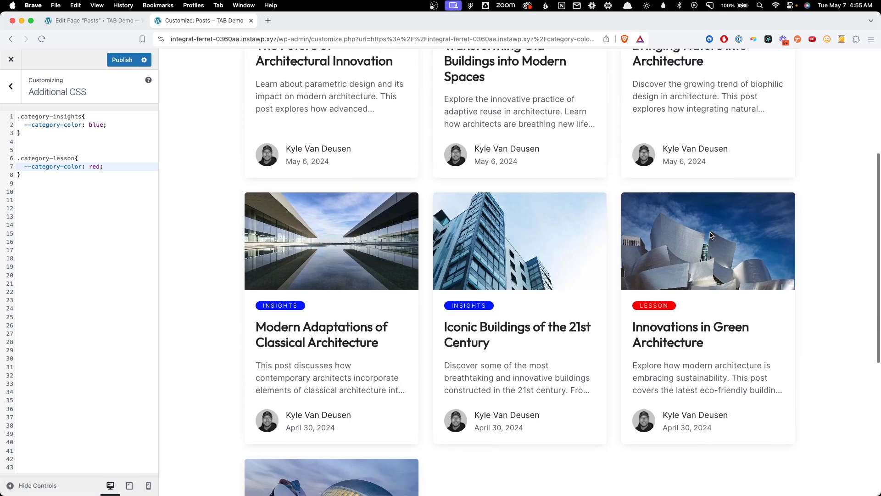
scroll("up", 3)
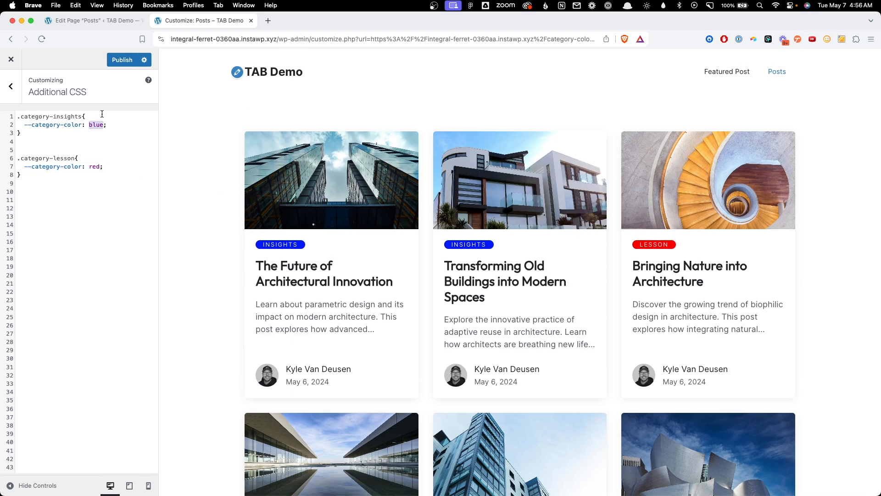
Change Insights to #0F766E and Lesson to #4338CA, then publish the CSS
type("#0F766E")
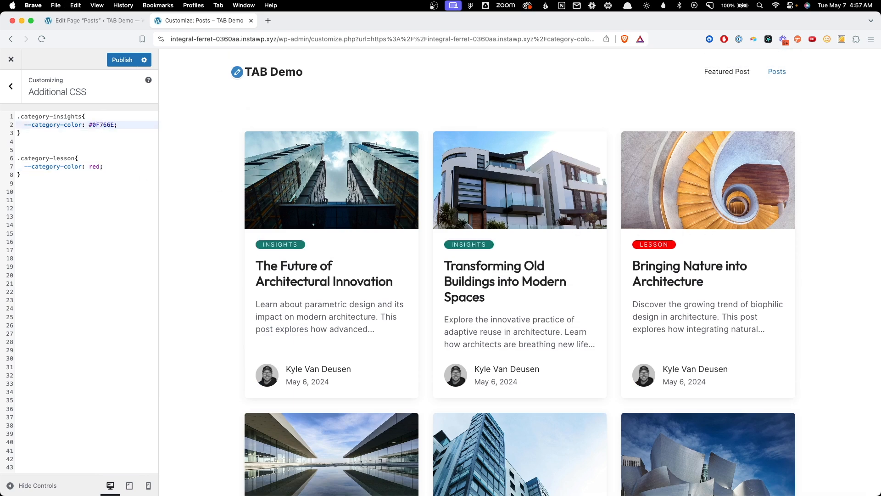
type("#4338CA")
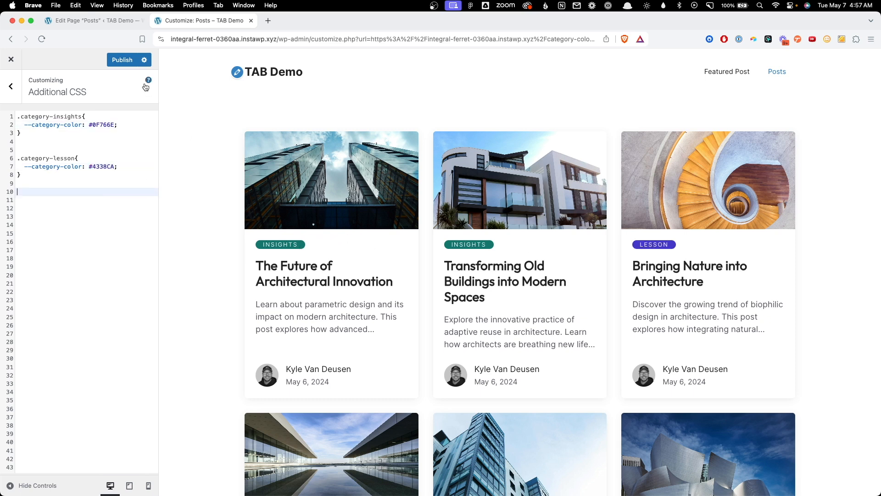
left_click(122, 59)
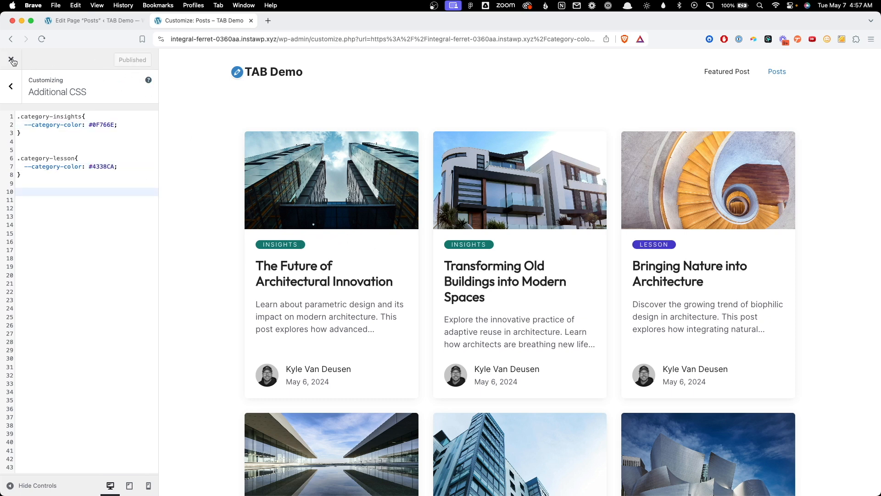
Leave the Customizer and view The Future of Architectural Innovation post with its grey header
left_click(12, 61)
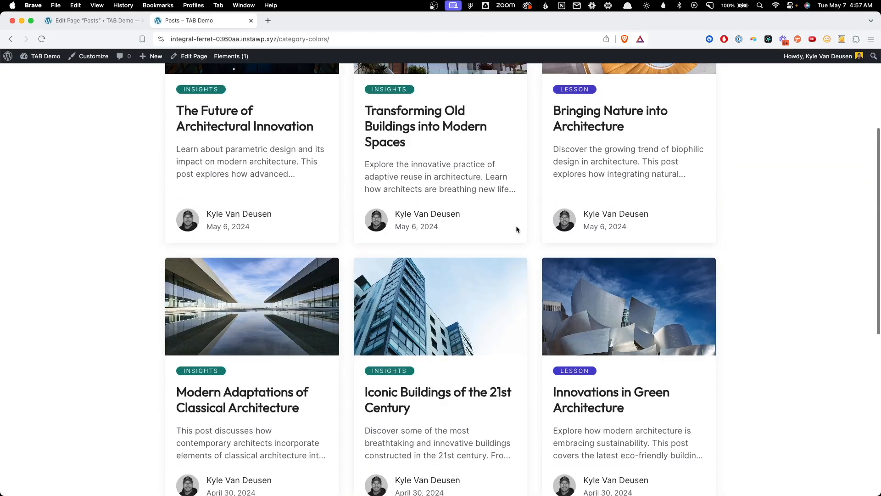
scroll("up", 3)
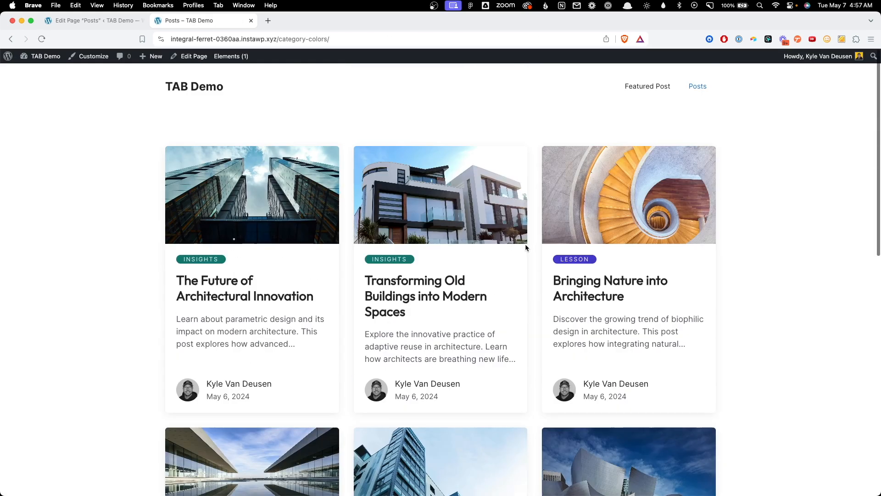
left_click(244, 287)
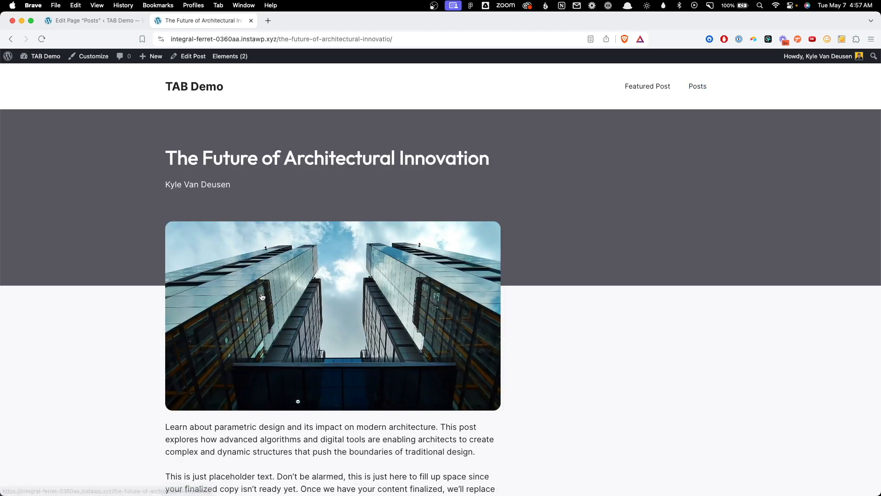
mouse_move(113, 119)
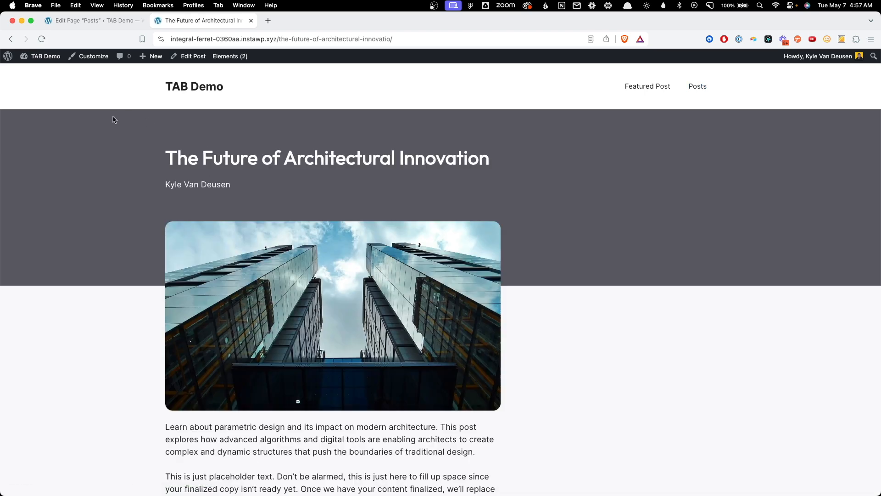
mouse_move(87, 240)
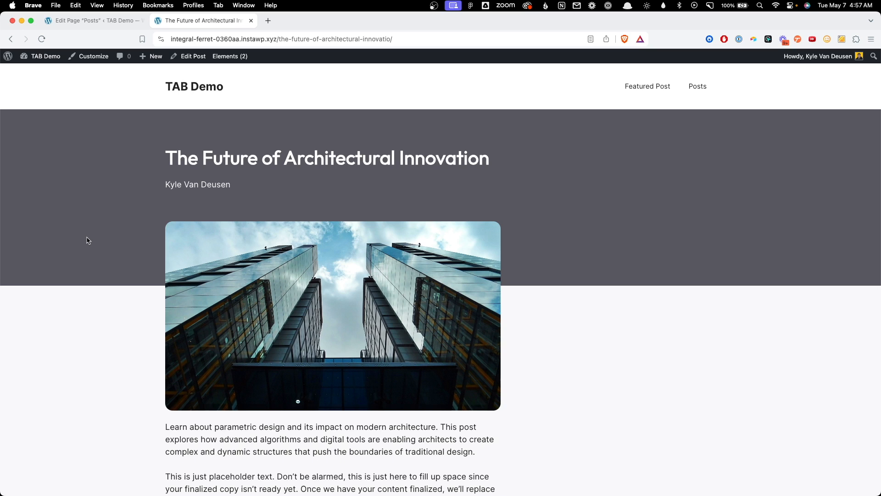
From the admin bar Elements menu, open the Single Post content template for editing
left_click(229, 56)
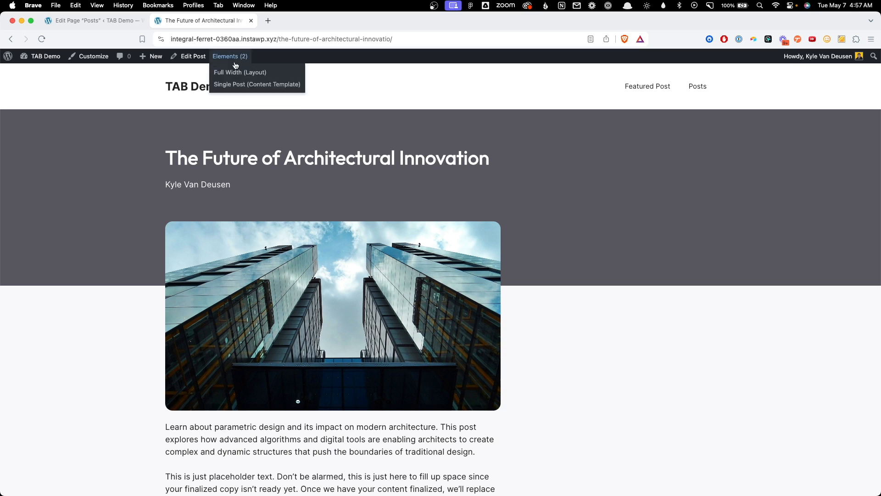
mouse_move(234, 84)
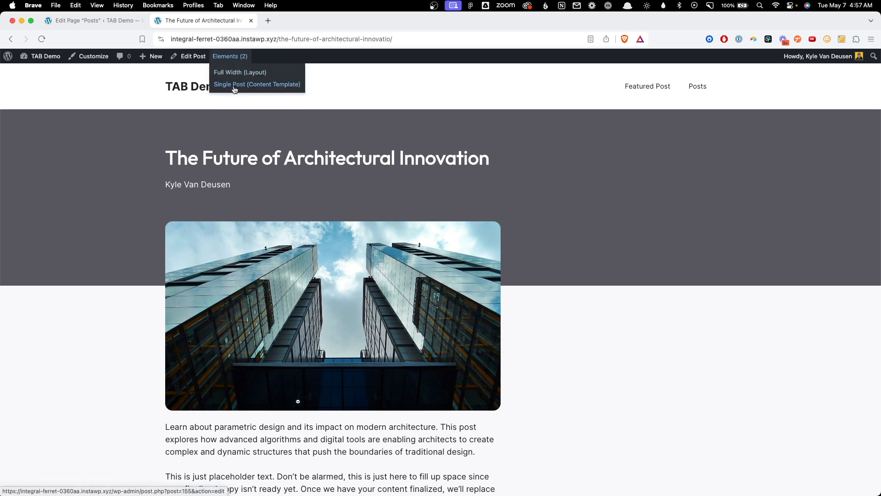
left_click(256, 83)
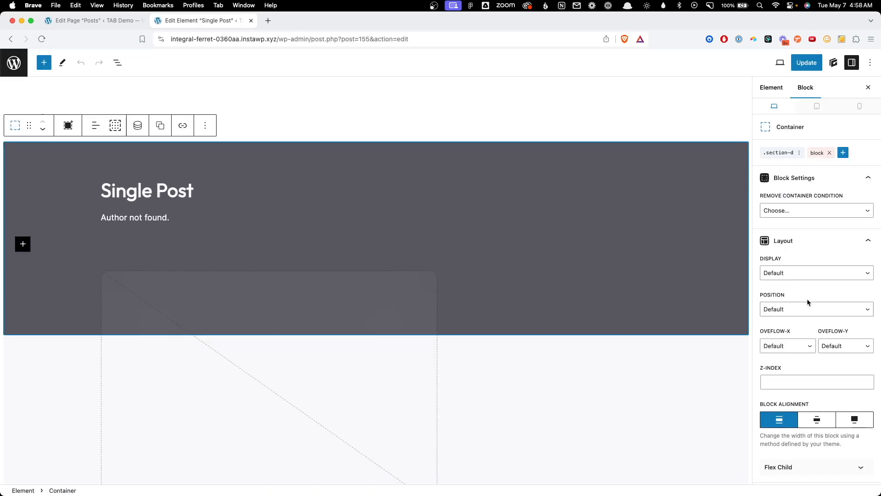
Set the header Container's background to var(--category-color) and update the template
scroll("down", 3)
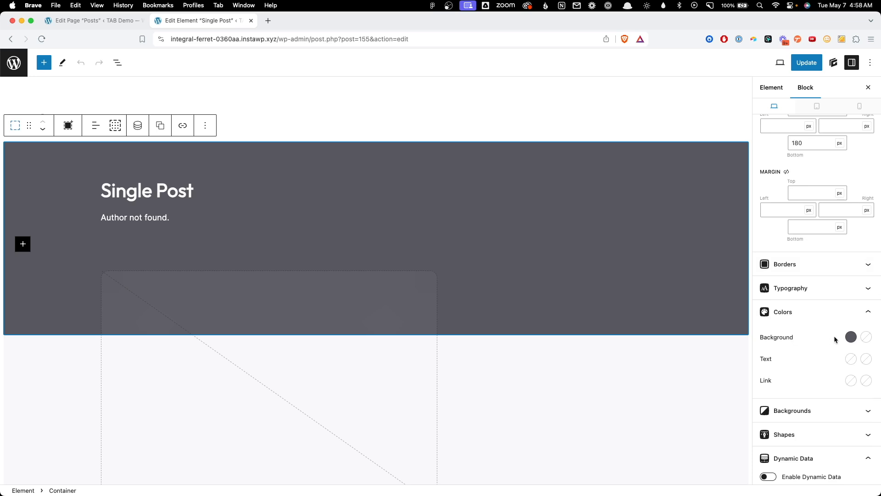
left_click(849, 337)
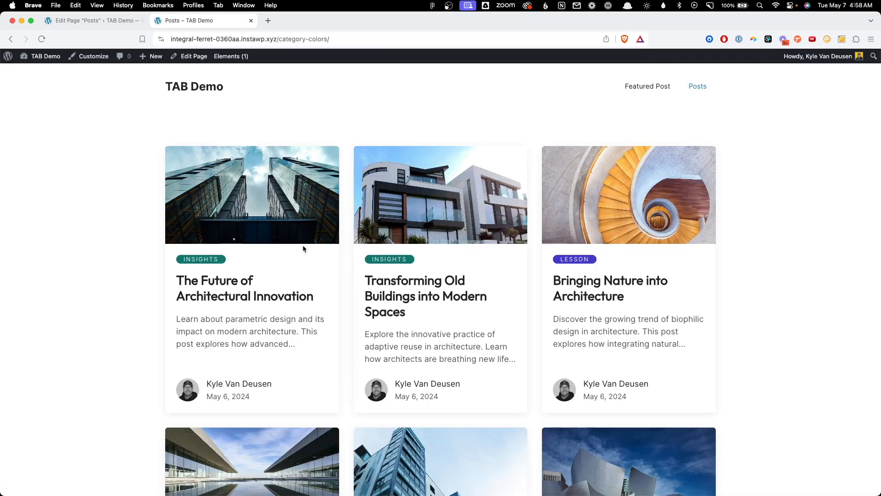
Check the Insights post's teal header, then the Bringing Nature into Architecture post's indigo header
left_click(244, 288)
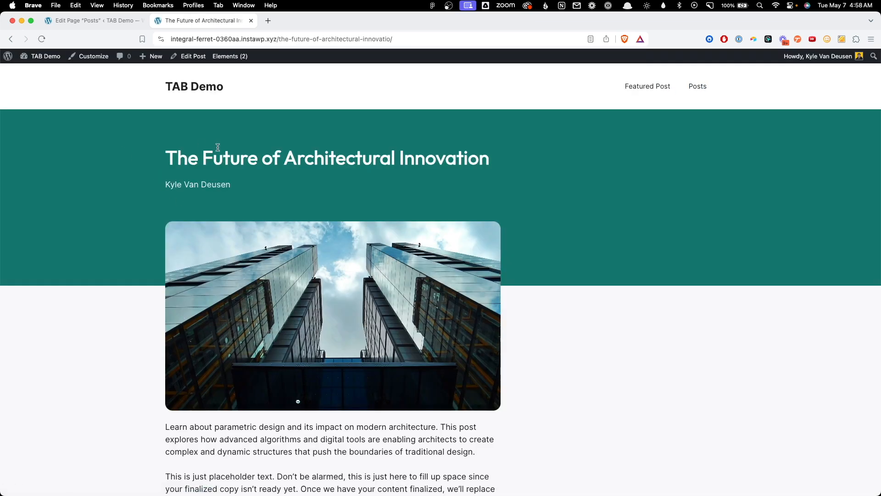
left_click(42, 39)
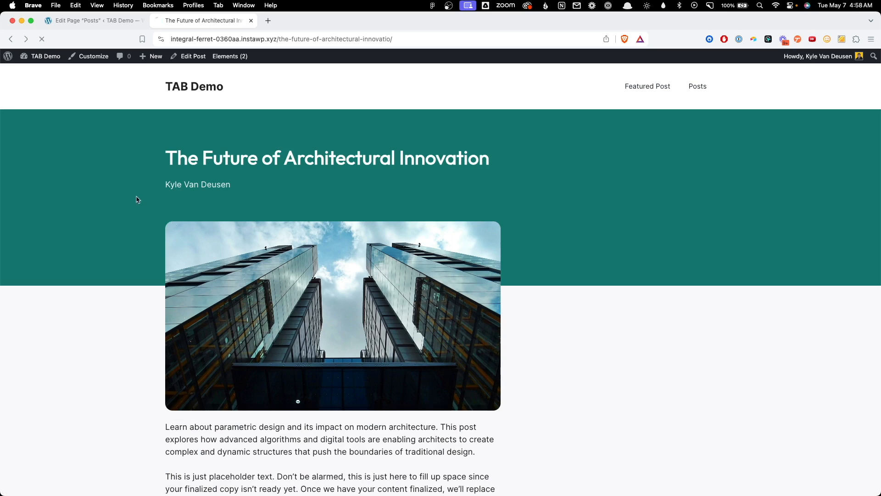
left_click(698, 86)
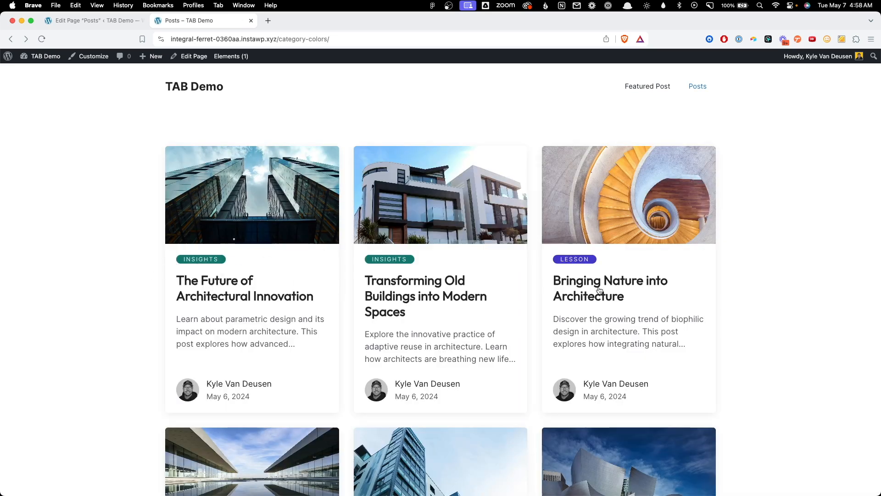
left_click(609, 288)
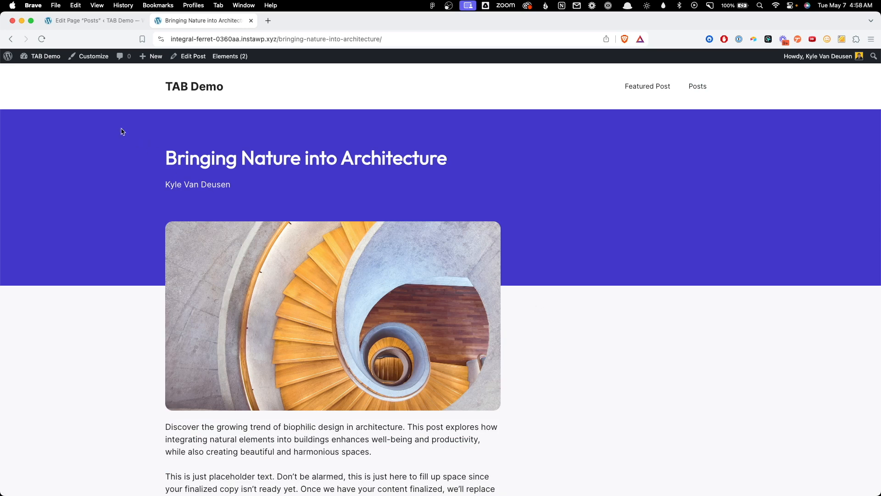